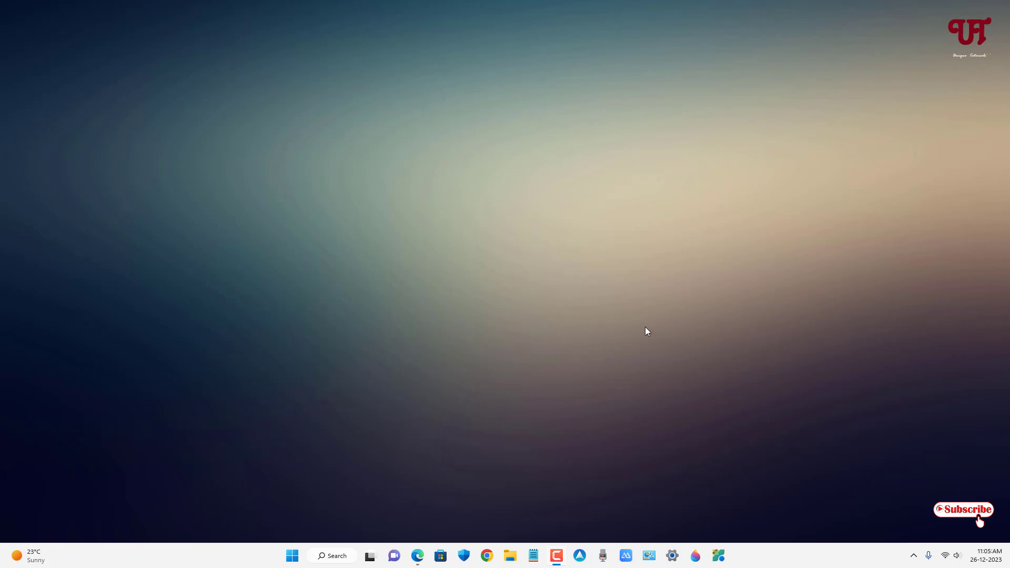
- Search Google for "Xplorer" in Microsoft Edge
left_click(418, 555)
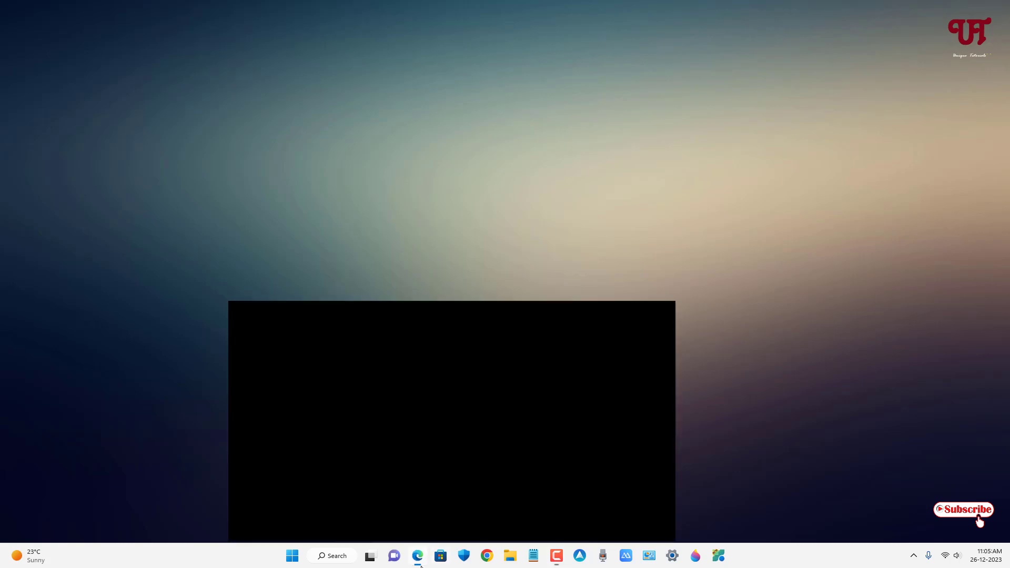
left_click(418, 555)
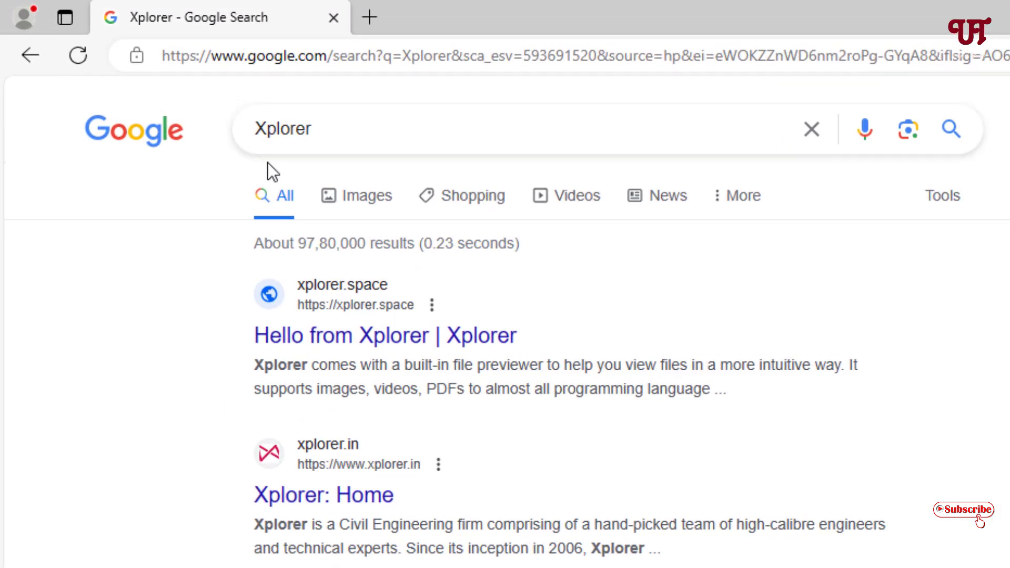
mouse_move(372, 345)
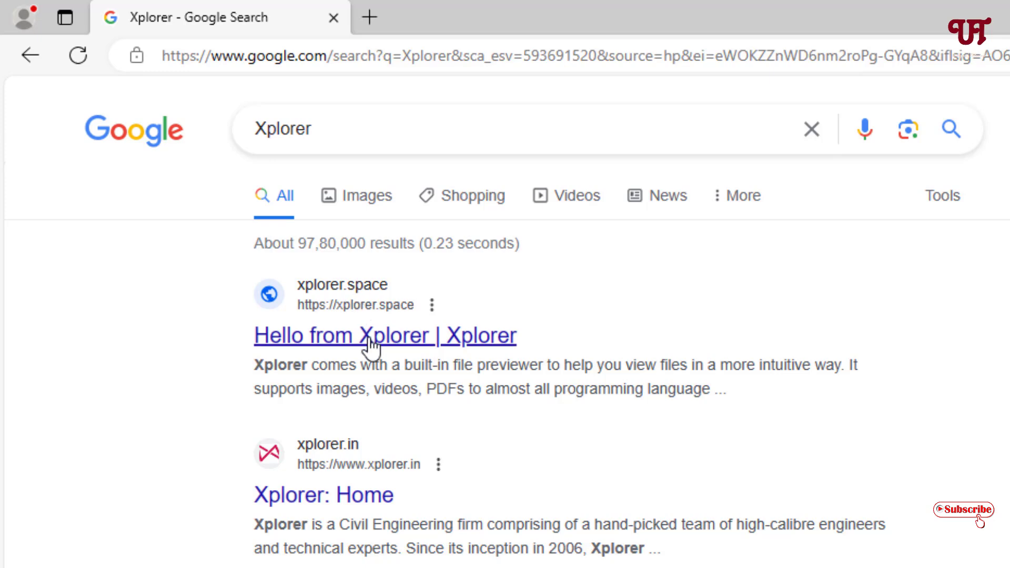
- Go from xplorer.space to the GitHub v0.3.1 release and expand its Assets list
left_click(384, 335)
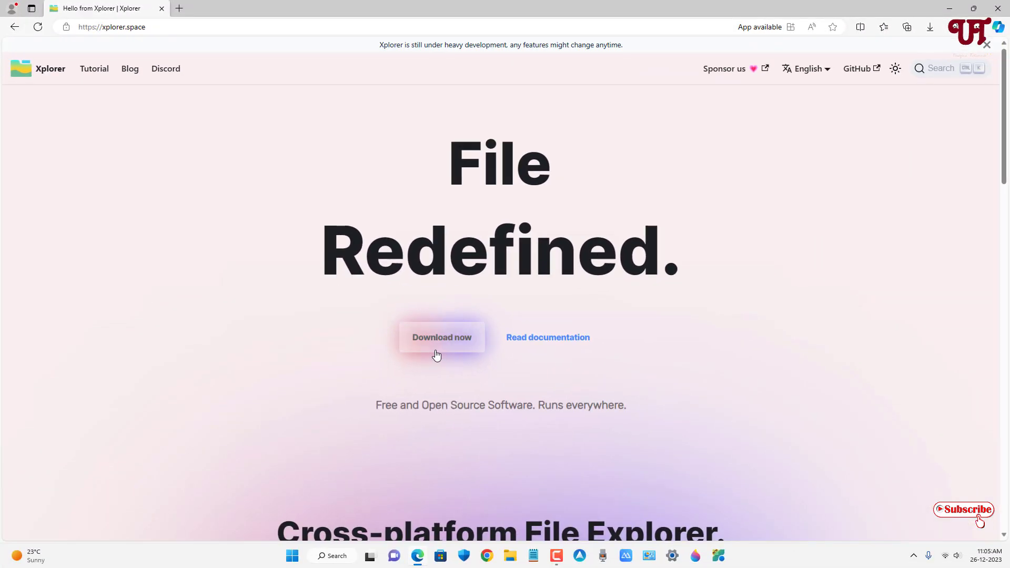
left_click(441, 336)
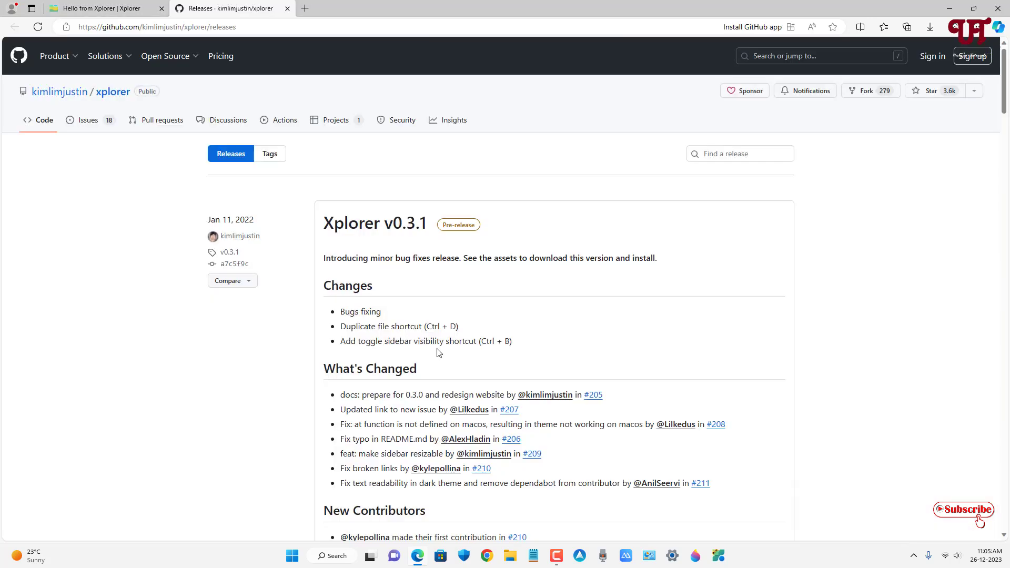
scroll("down", 3)
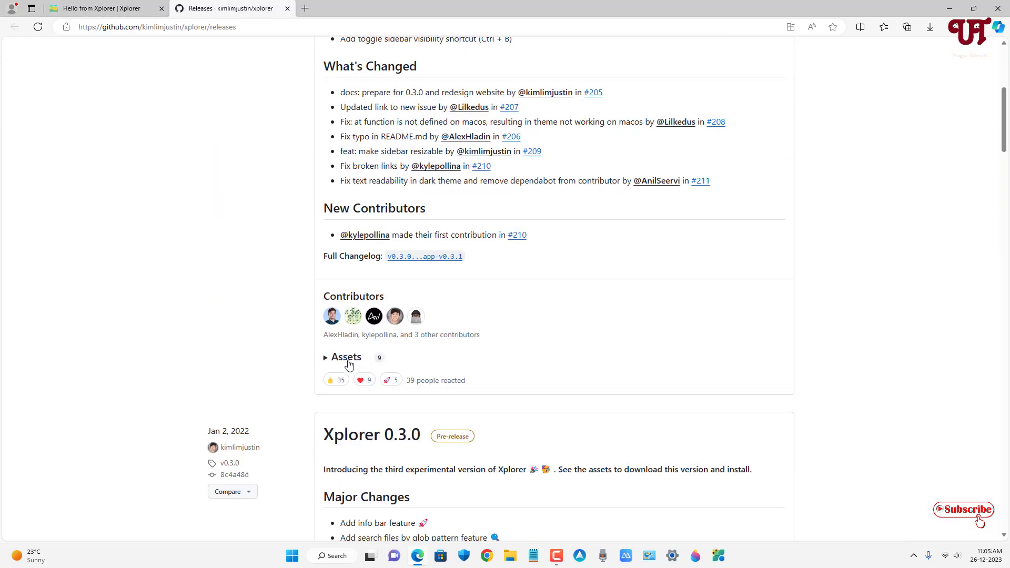
left_click(346, 357)
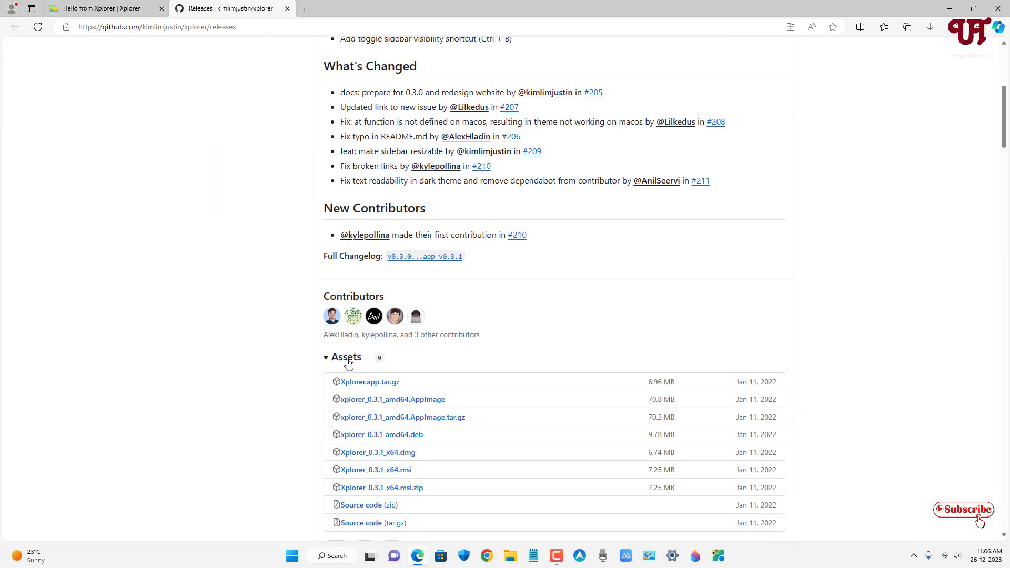
scroll("down", 3)
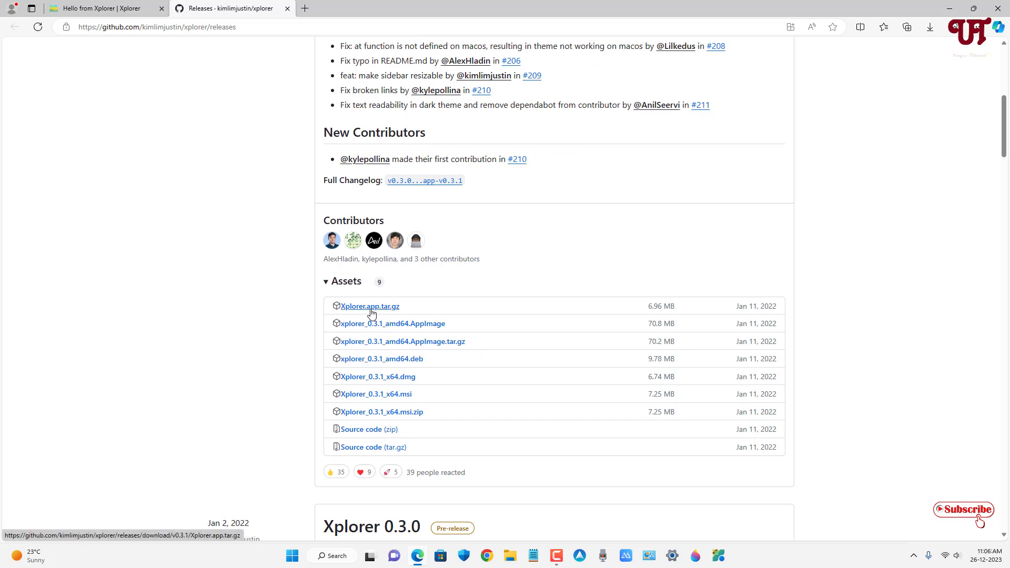
mouse_move(432, 331)
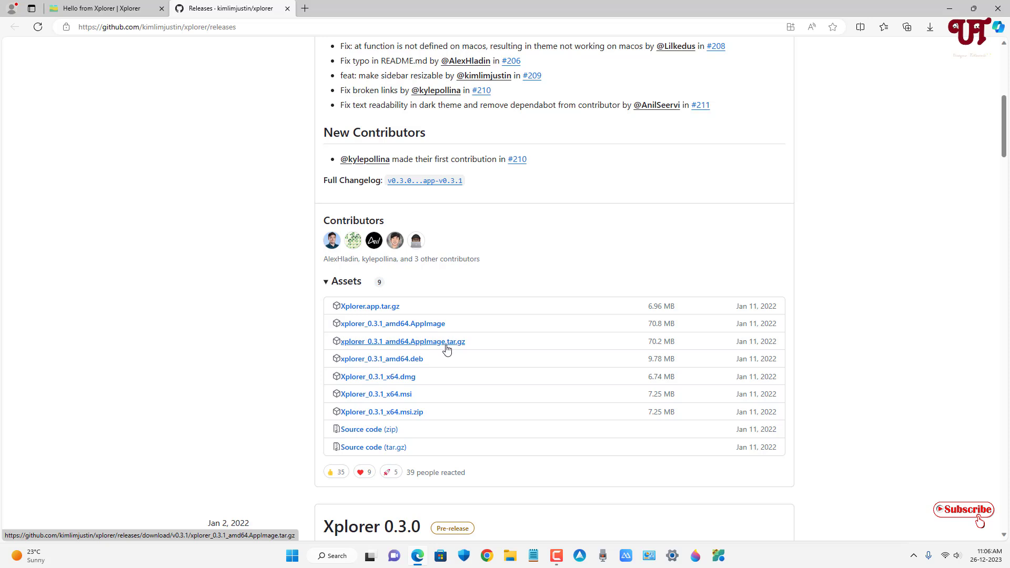
mouse_move(413, 366)
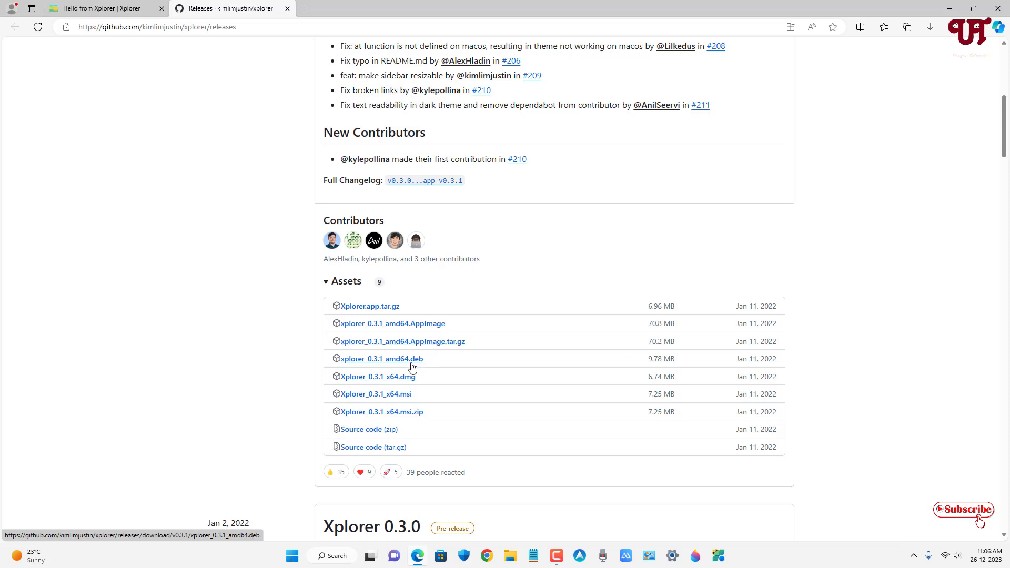
mouse_move(406, 381)
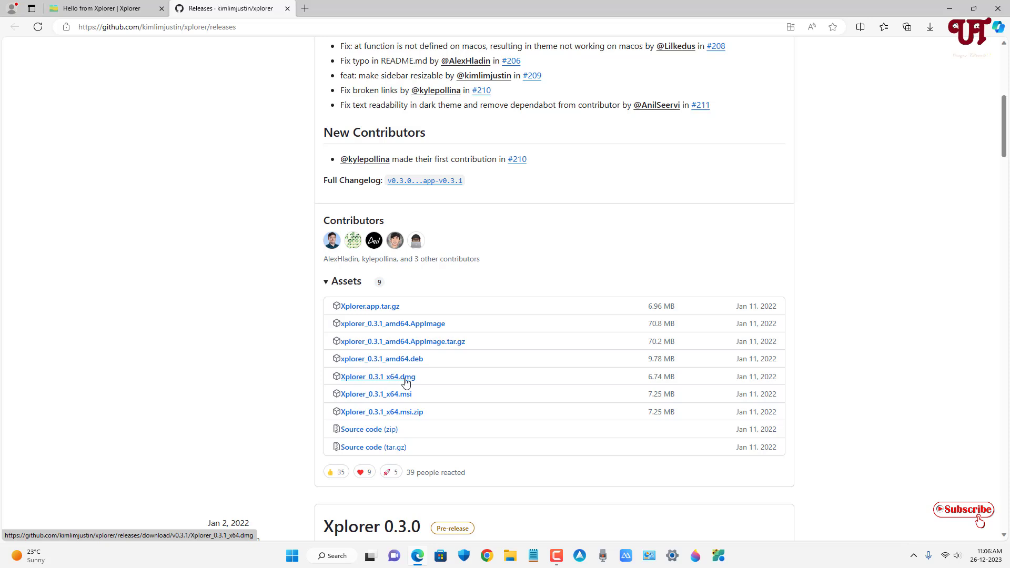
mouse_move(406, 383)
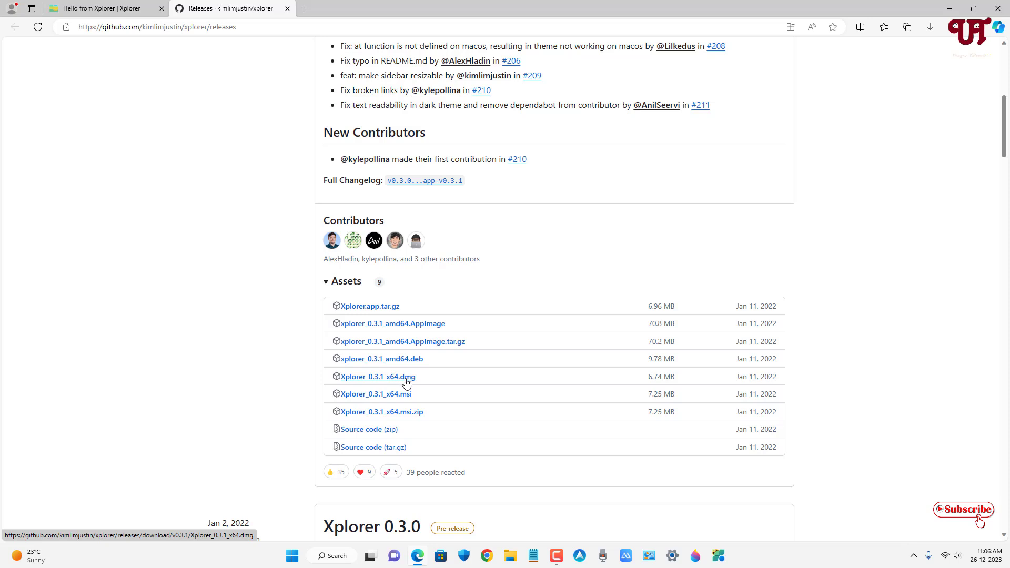
mouse_move(406, 397)
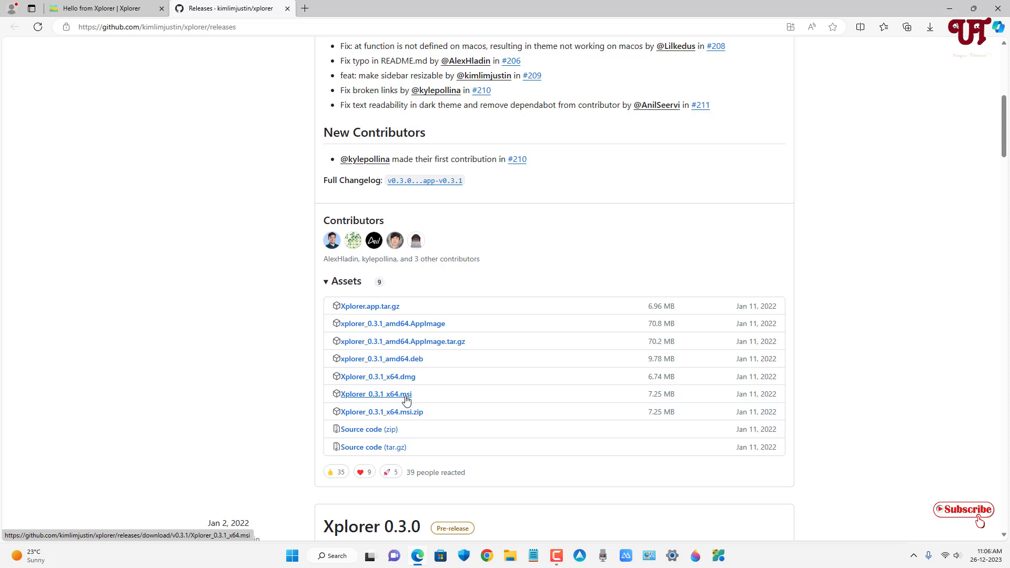
mouse_move(400, 406)
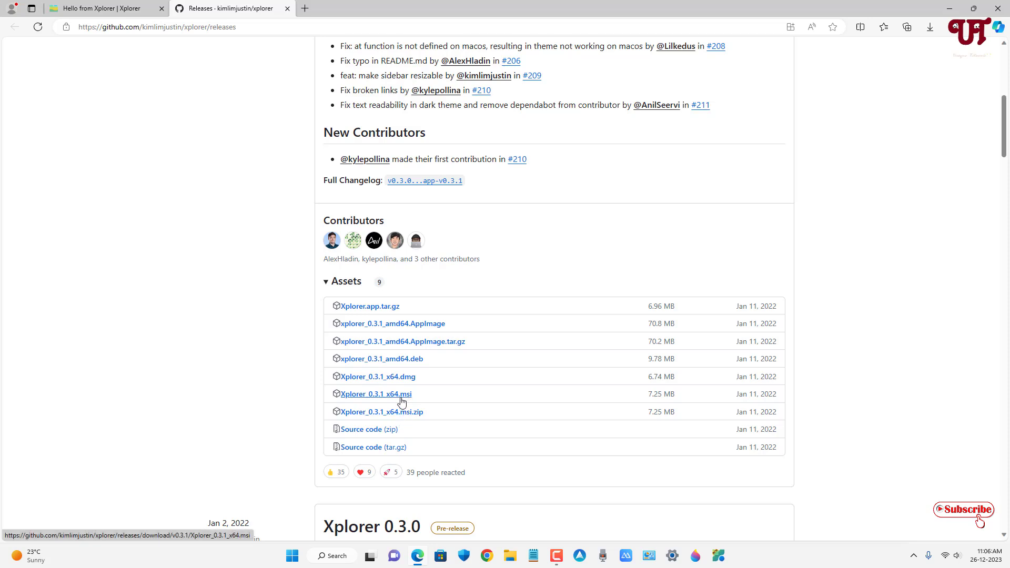
- Download Xplorer_0.3.1_x64.msi and launch the installer
left_click(375, 394)
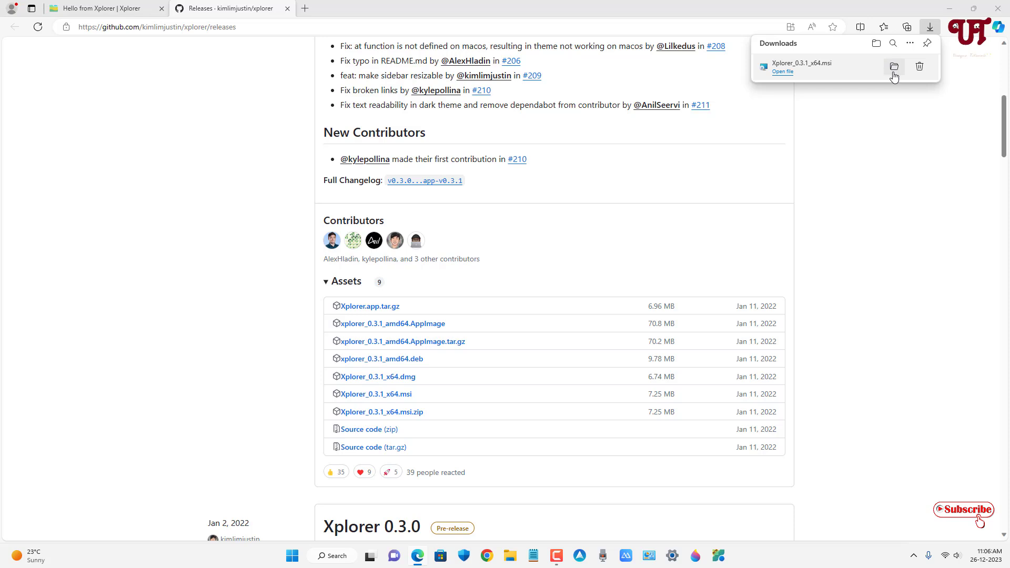
left_click(894, 67)
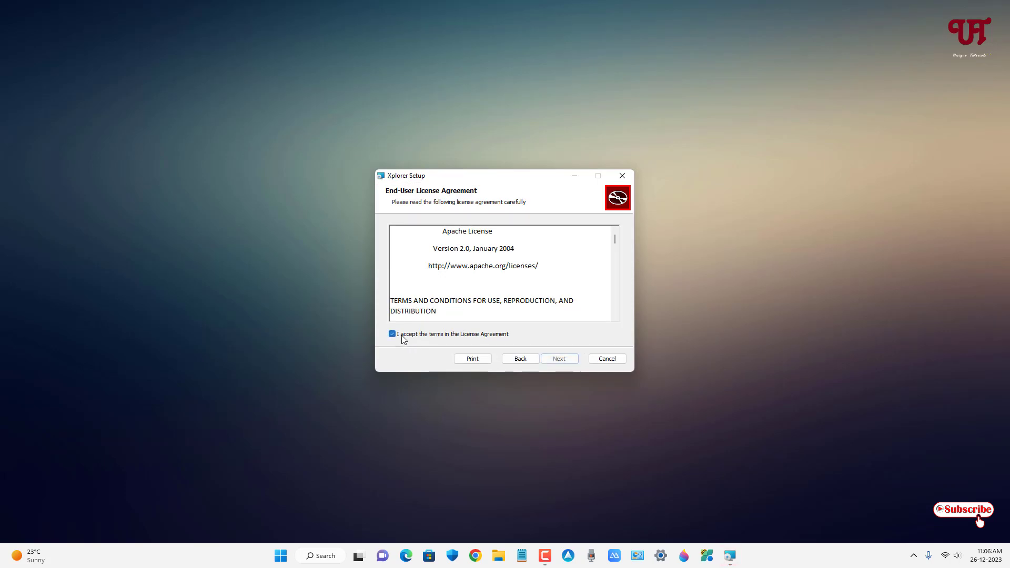
- Install Xplorer to C:\Program Files\Xplorer\ and finish the wizard
left_click(558, 359)
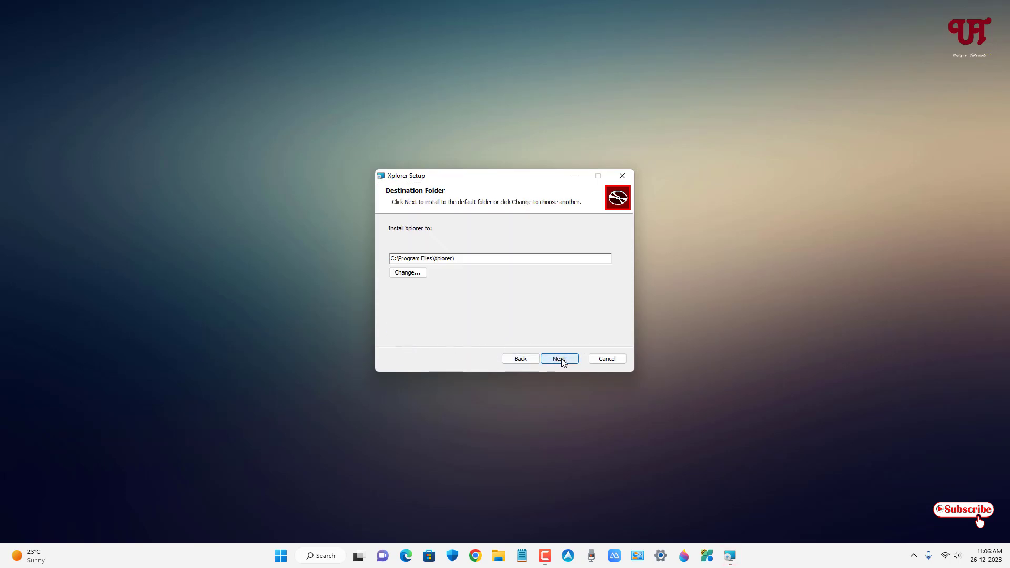
left_click(558, 359)
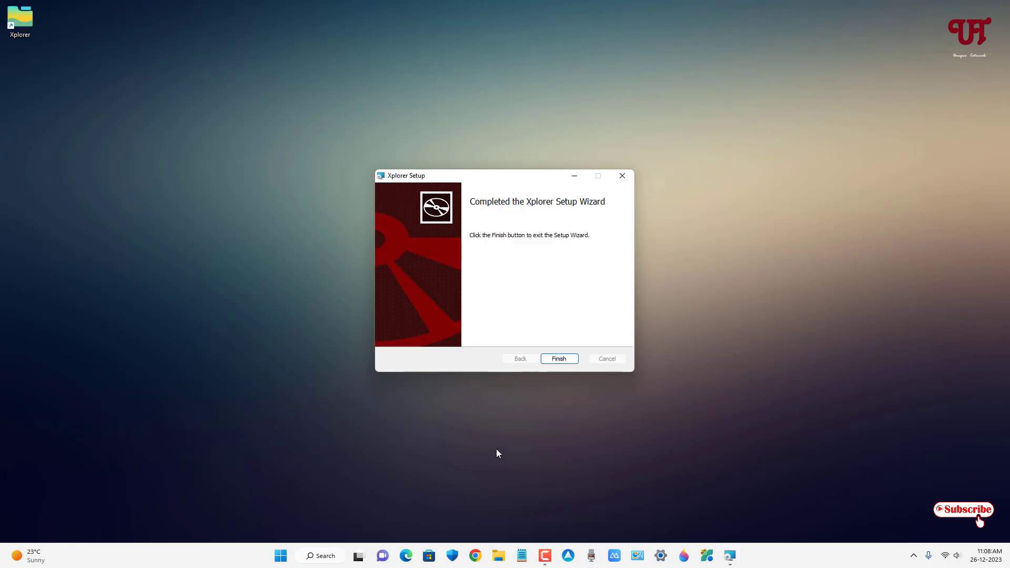
left_click(557, 359)
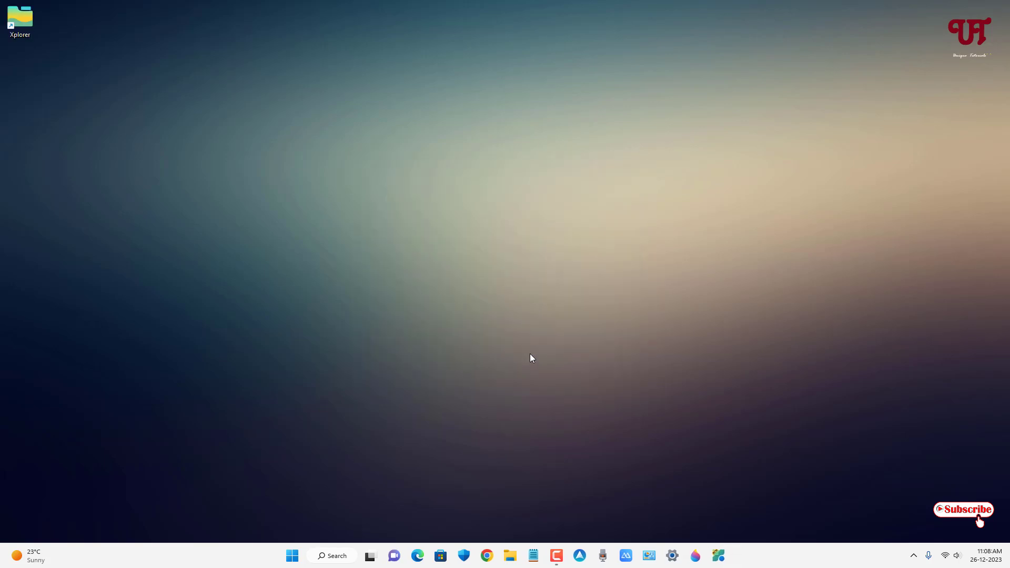
mouse_move(93, 105)
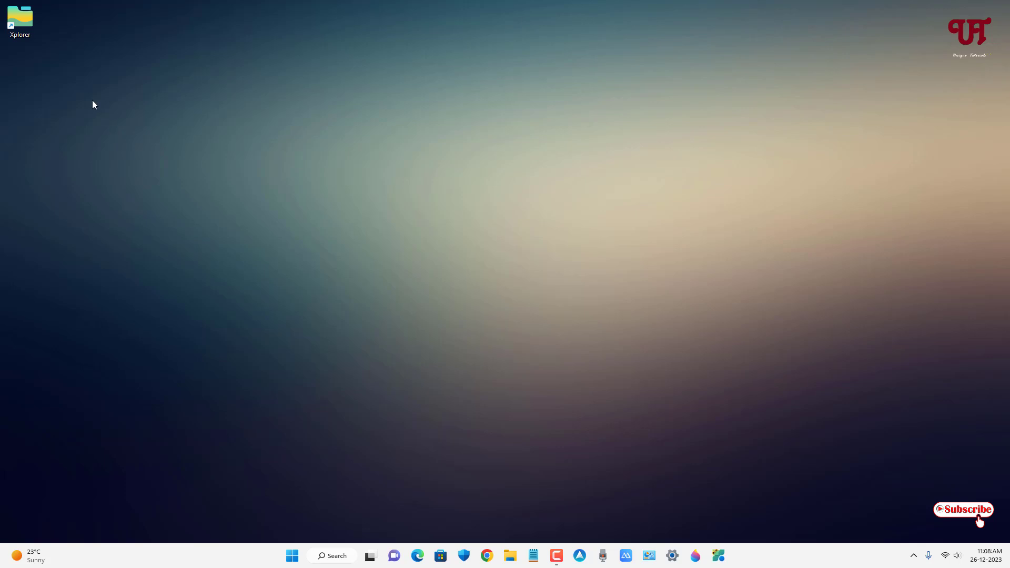
- Launch Xplorer from its desktop shortcut, add a second Home tab and close it again
left_click(19, 19)
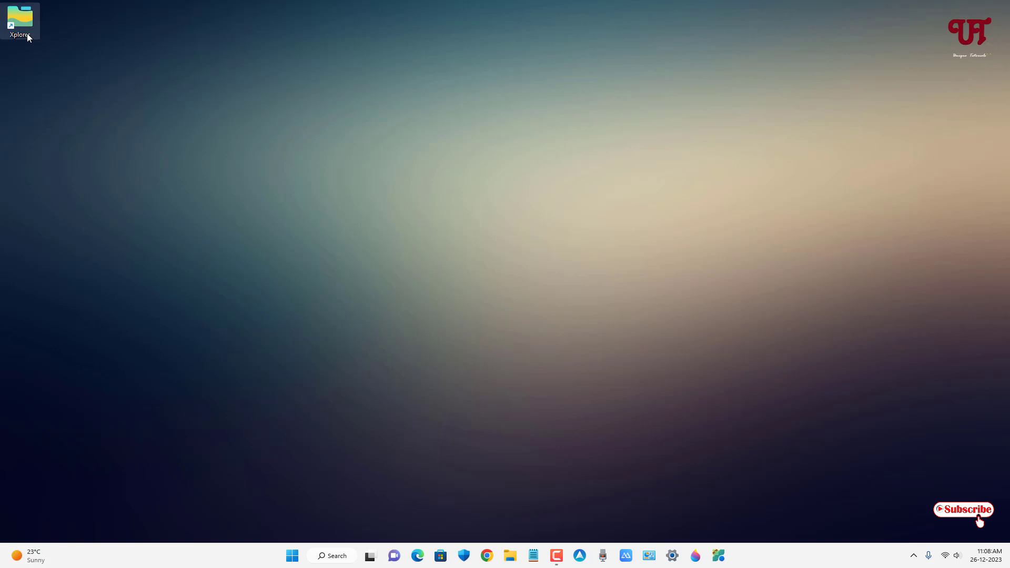
double_click(20, 21)
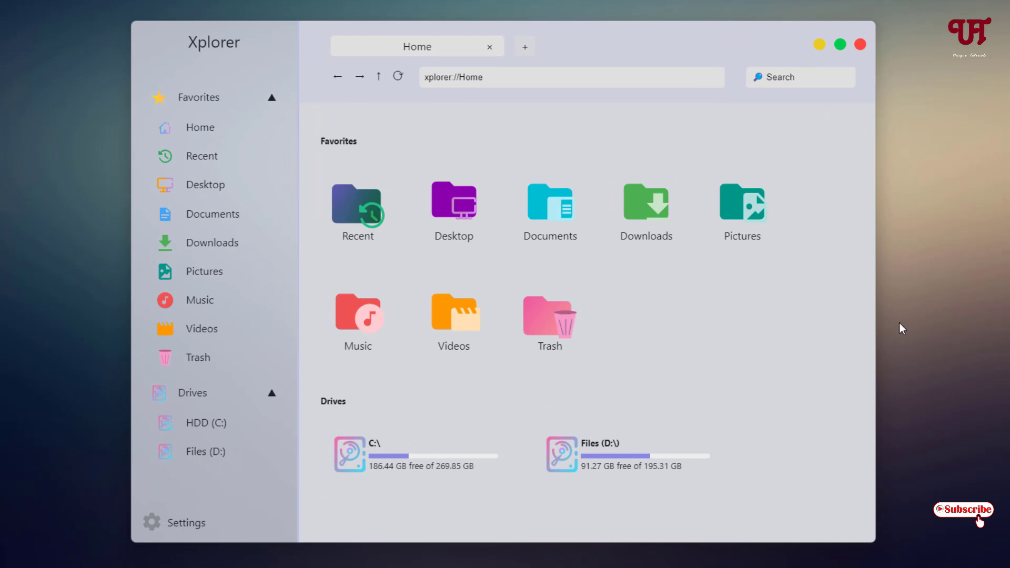
mouse_move(871, 321)
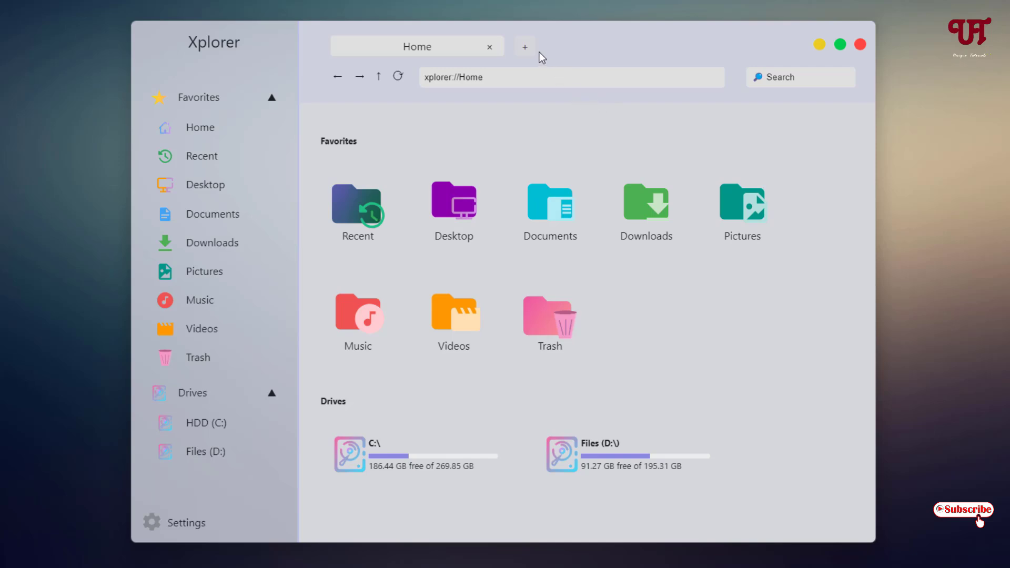
left_click(525, 46)
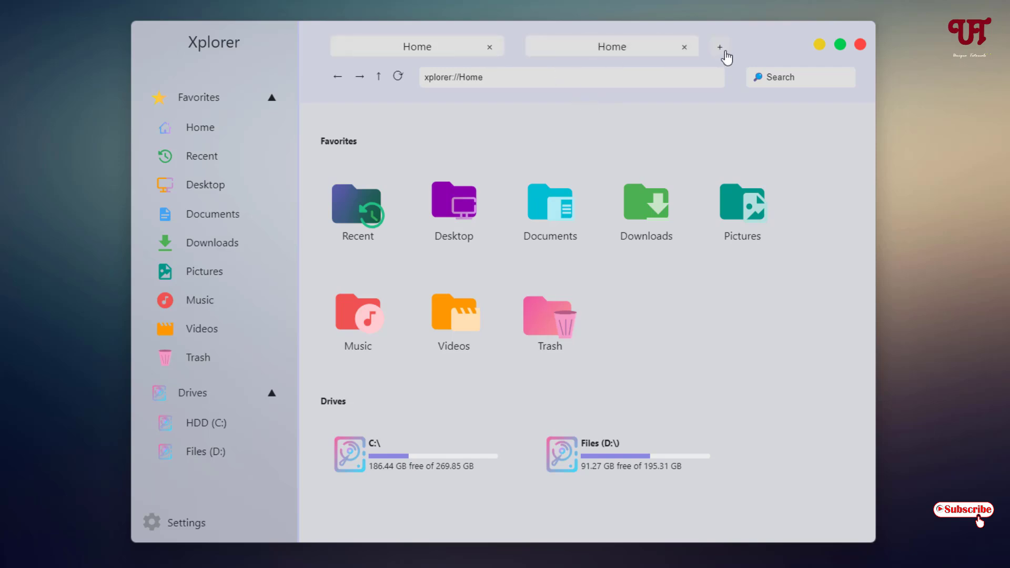
left_click(683, 47)
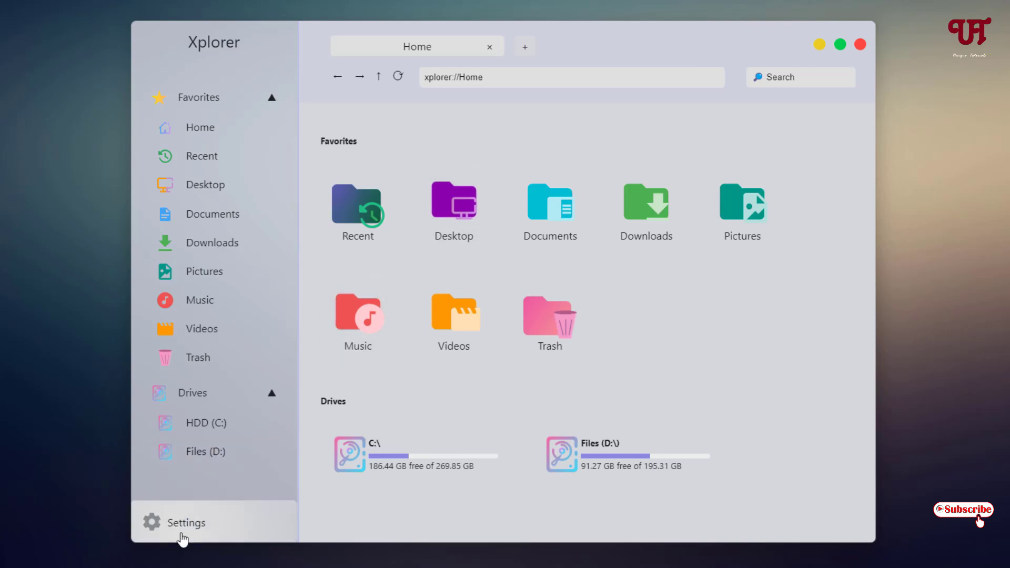
- Lower Window Transparency from 80% to 5% in Appearance settings and return Home
left_click(187, 523)
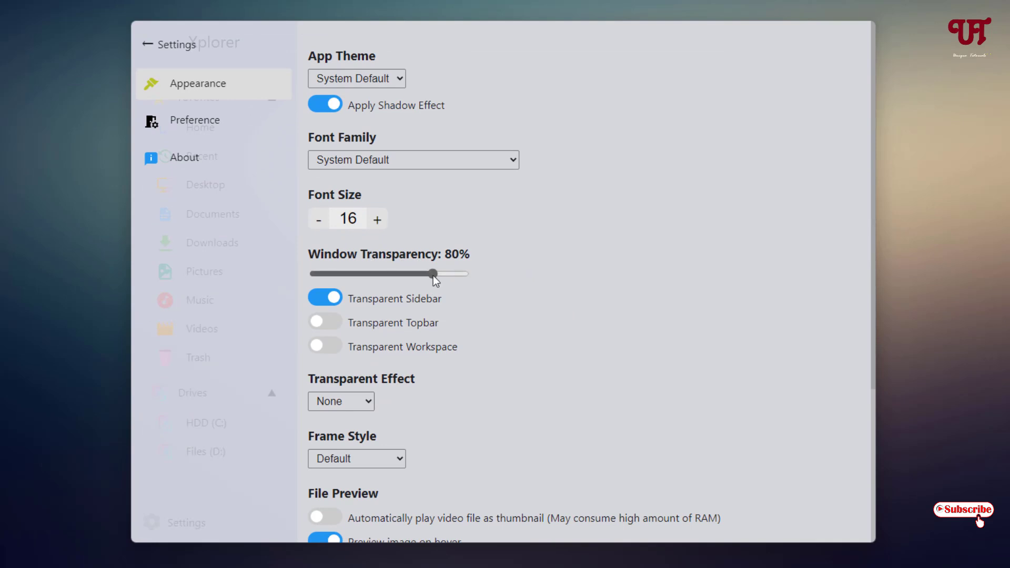
mouse_move(452, 270)
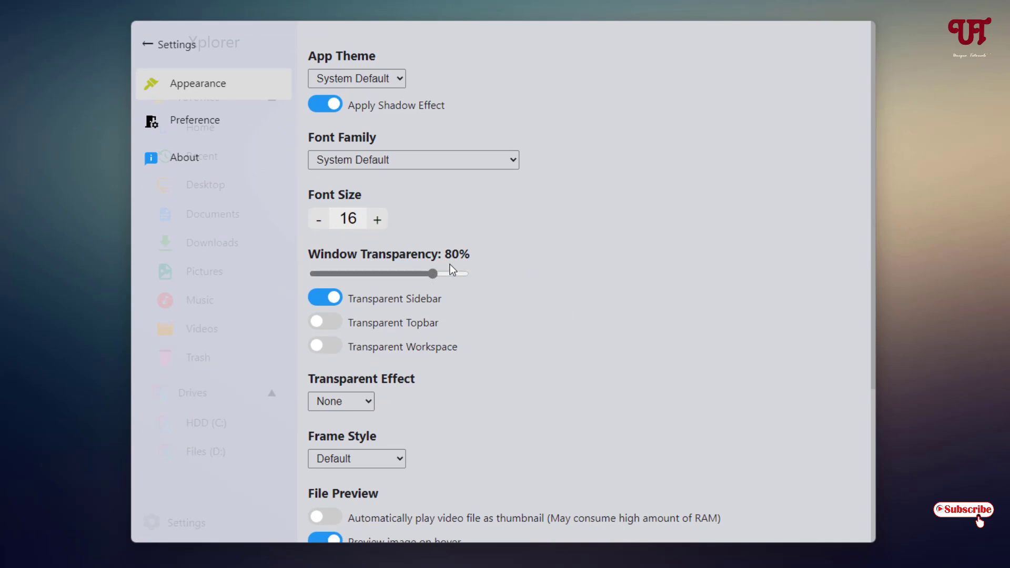
left_click_drag(432, 274, 311, 273)
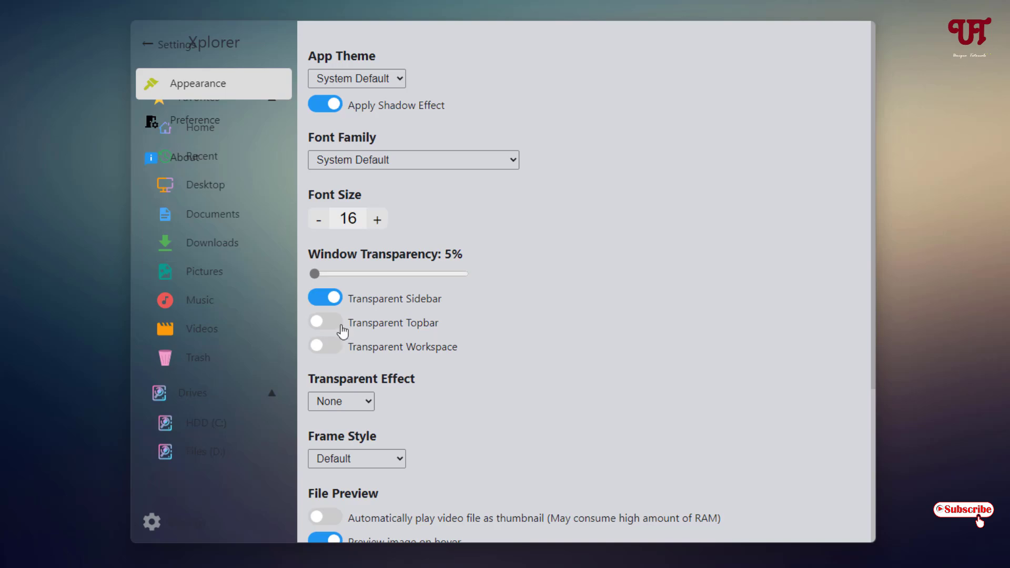
left_click(324, 321)
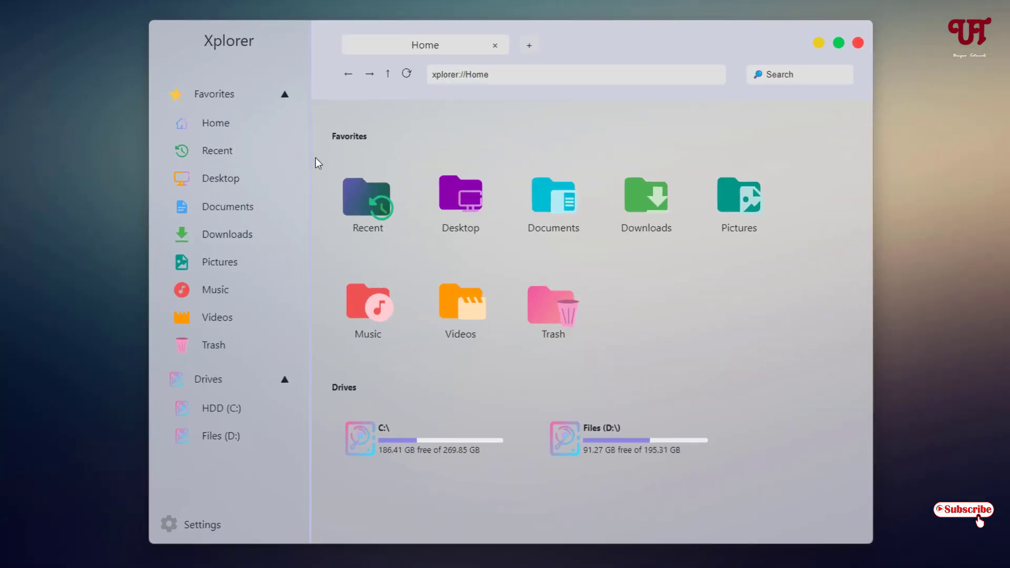
- Switch on Transparent Workspace in Appearance settings
left_click(202, 523)
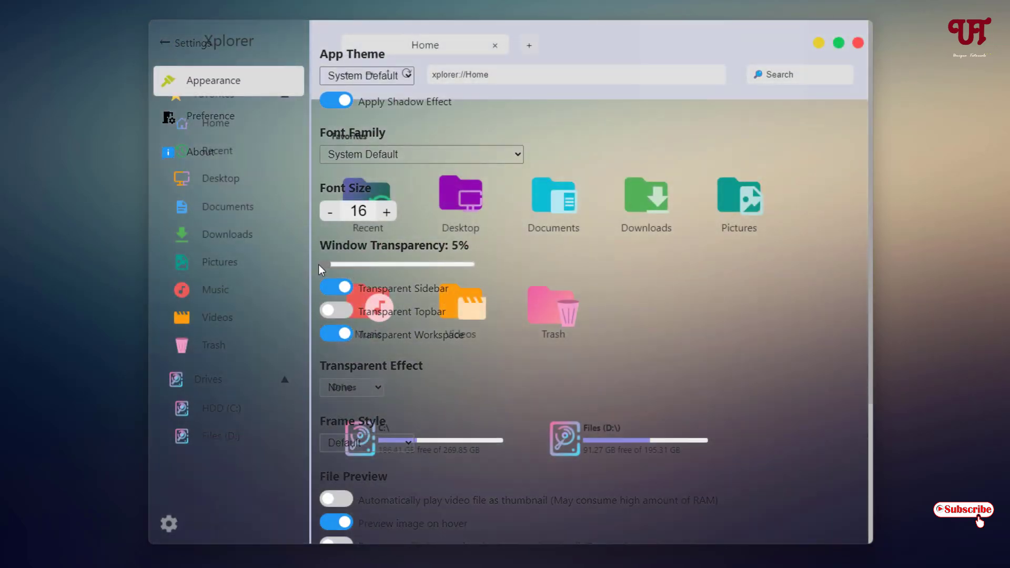
left_click(335, 309)
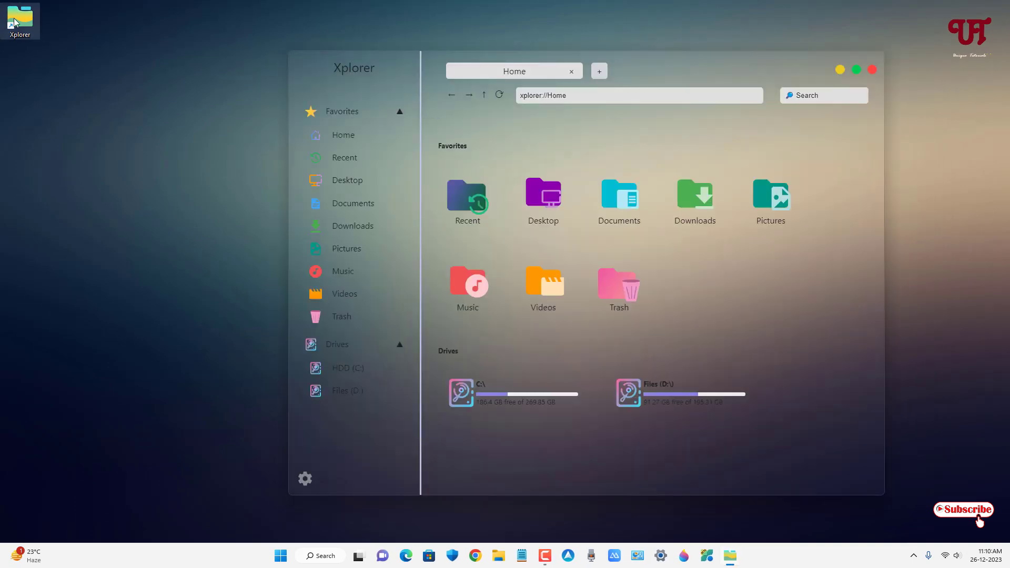
mouse_move(582, 345)
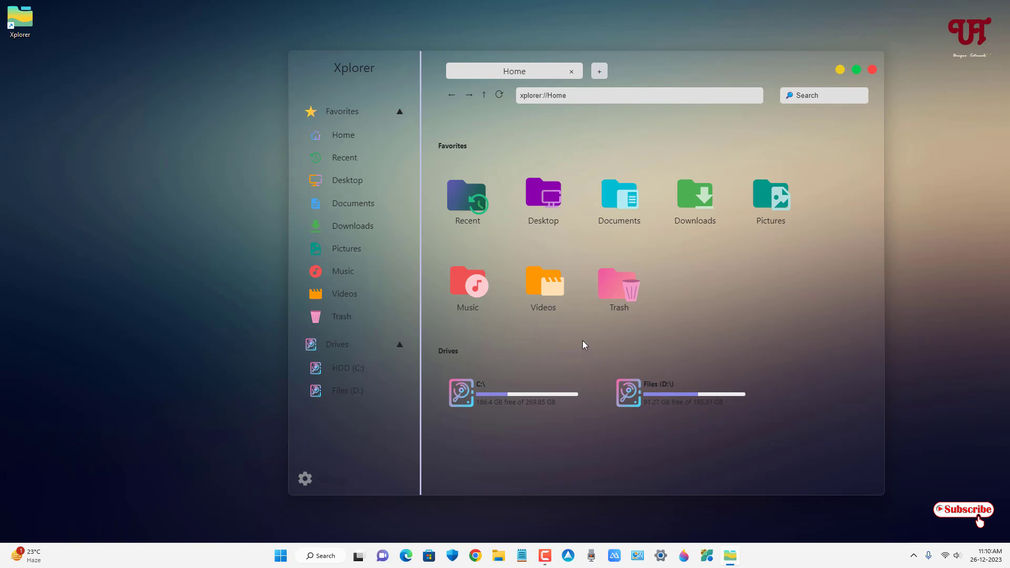